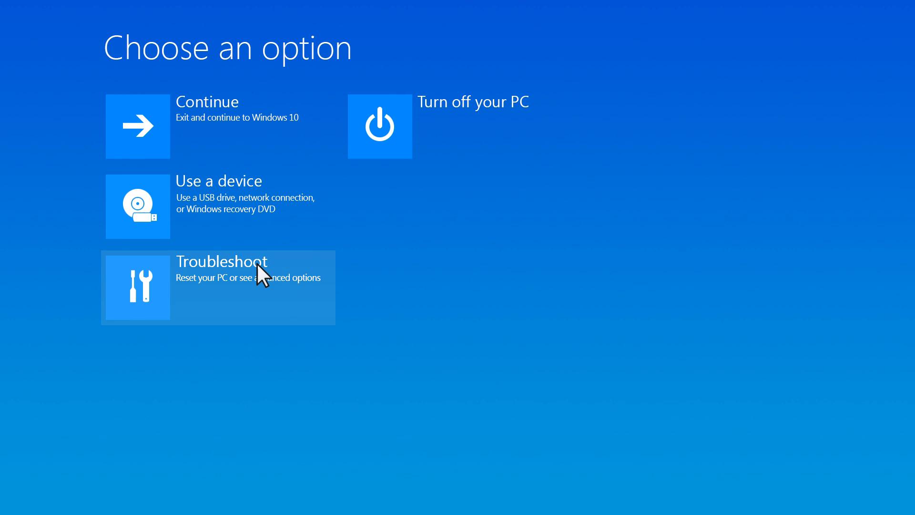
# Step: Open Troubleshoot from the Choose an option screen
pyautogui.click(216, 287)
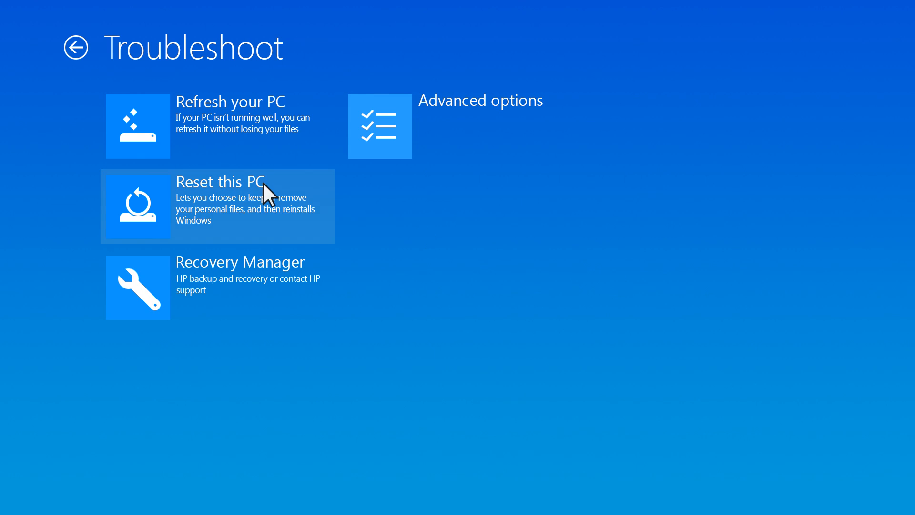
# Step: Start Reset this PC and choose Remove everything
pyautogui.click(219, 206)
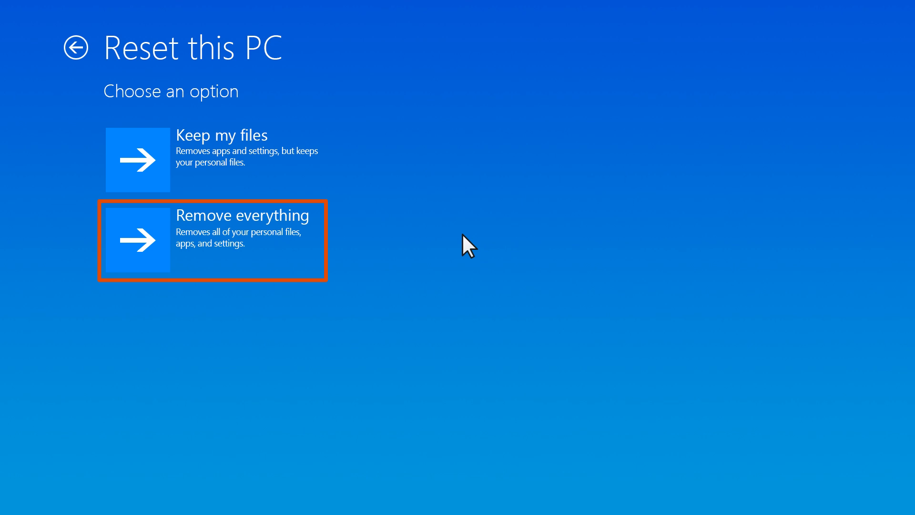
pyautogui.moveTo(301, 233)
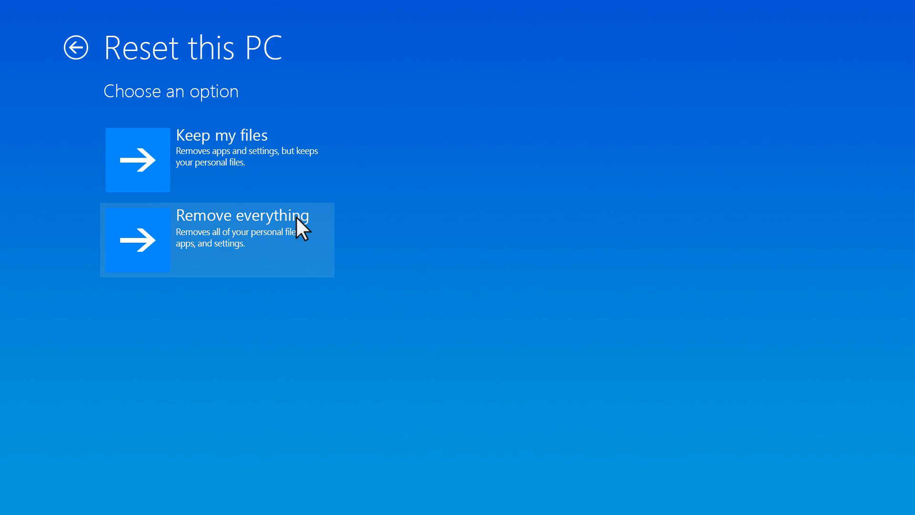
pyautogui.click(242, 239)
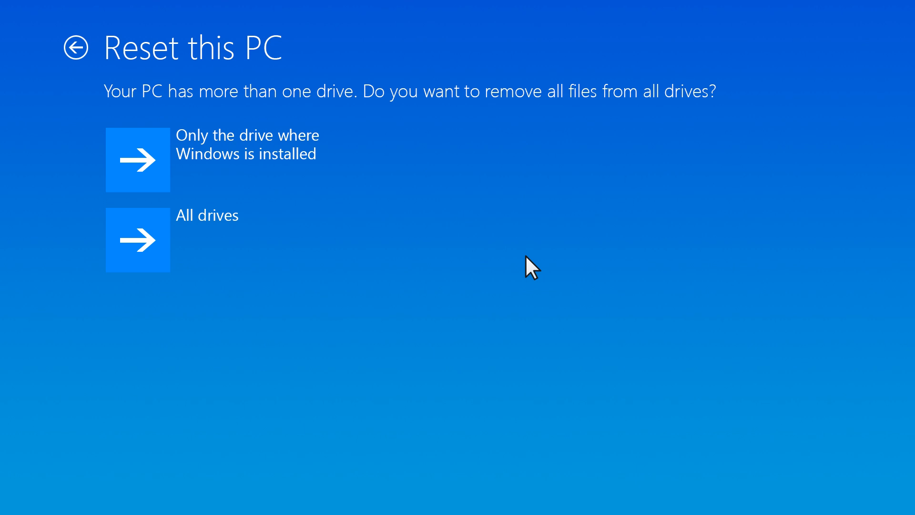
pyautogui.moveTo(413, 205)
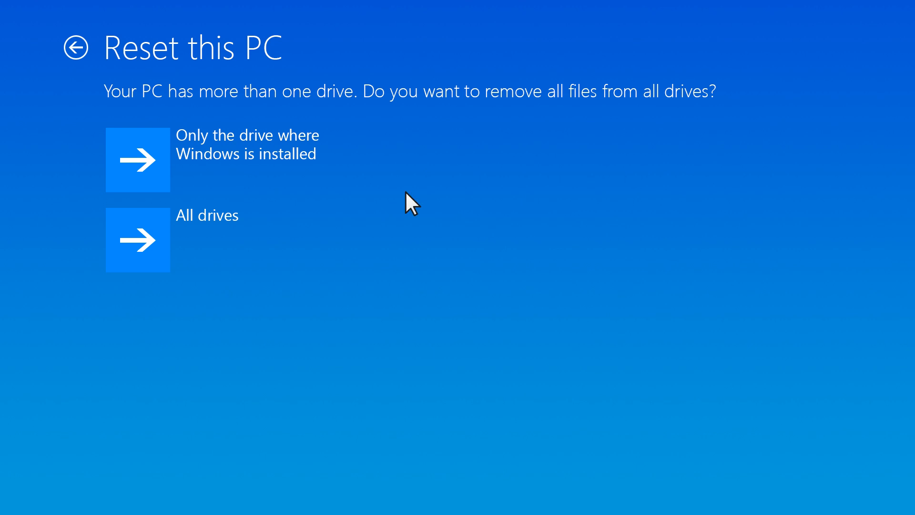
# Step: Pick which drives to remove files from on the multiple-drive prompt
pyautogui.click(138, 159)
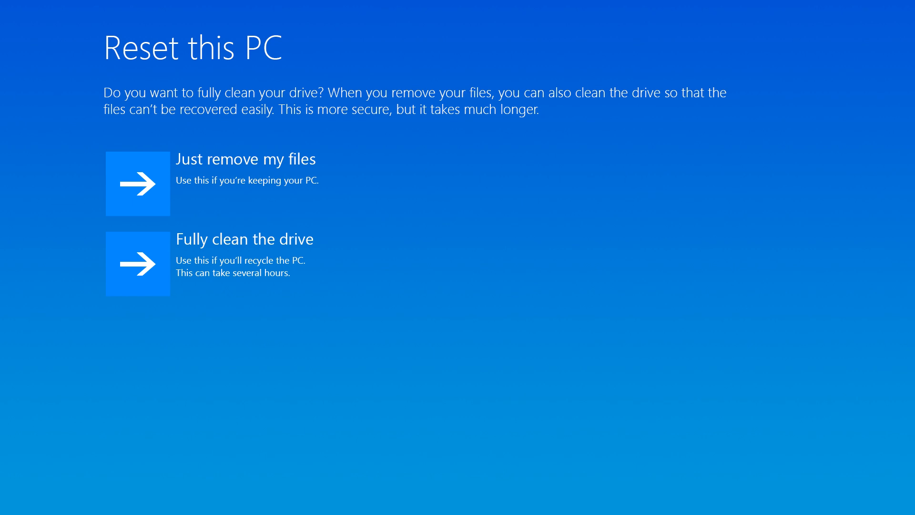
# Step: Choose between Just remove my files and Fully clean the drive
pyautogui.click(210, 264)
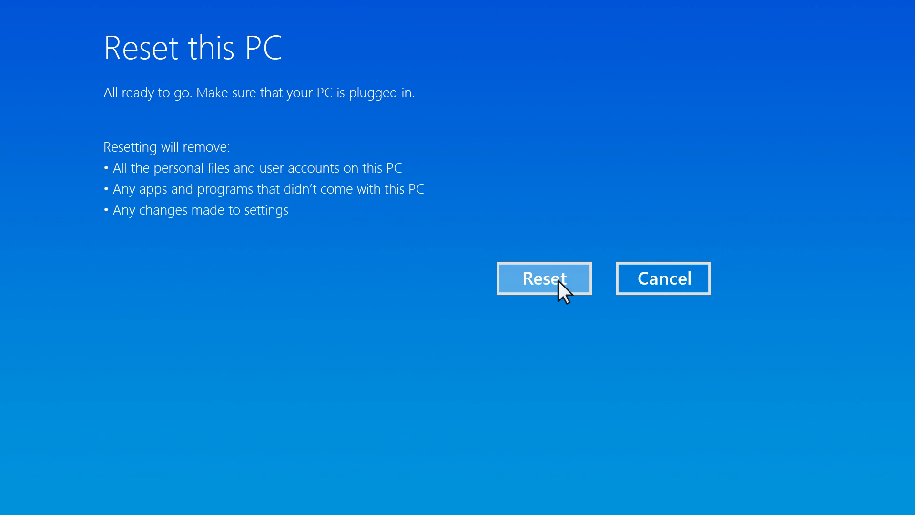
# Step: Confirm Reset on the All ready to go screen and let Windows reinstall
pyautogui.click(543, 278)
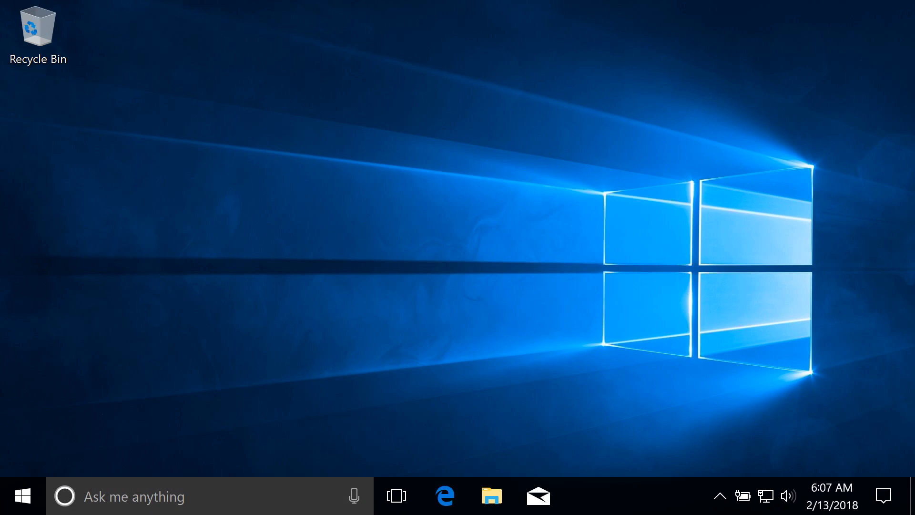